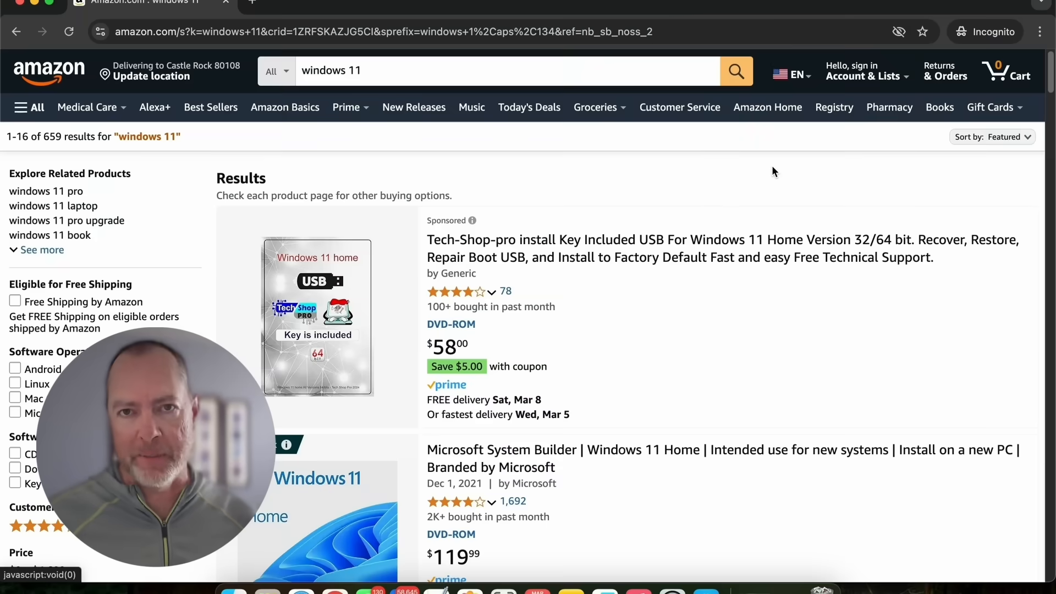
# Scroll the windows 11 results past the installer USBs to Windows 11 For Dummies and Acer Aspire 3 laptops
pyautogui.scroll(-3)
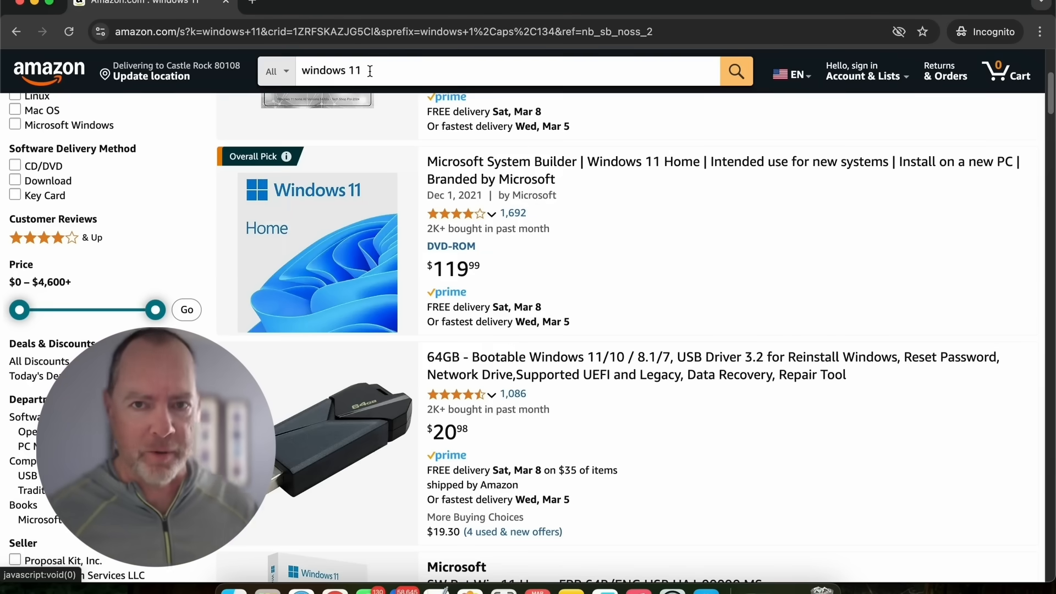
pyautogui.scroll(-3)
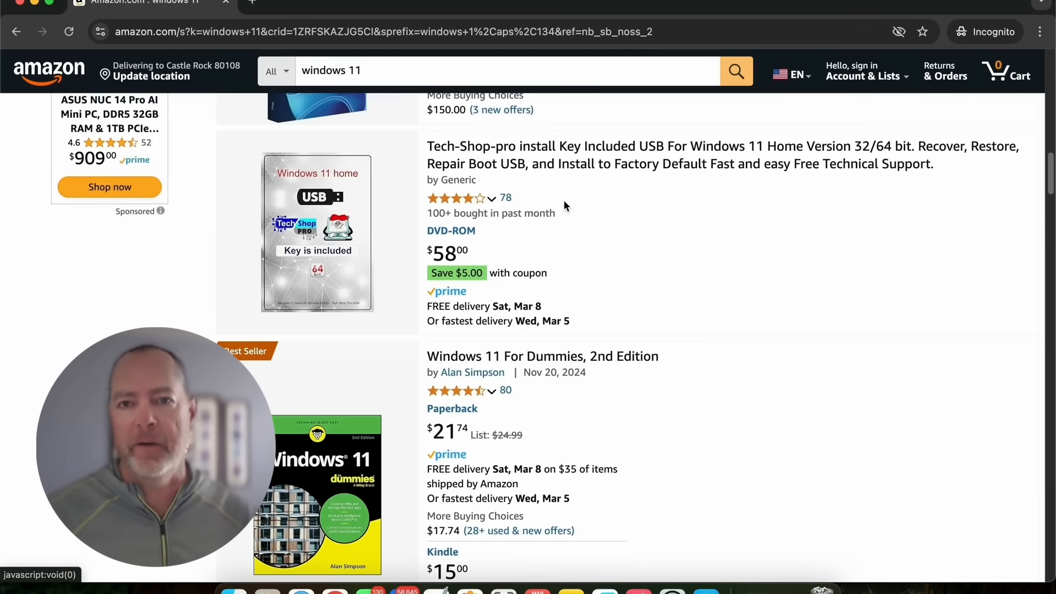
pyautogui.scroll(-3)
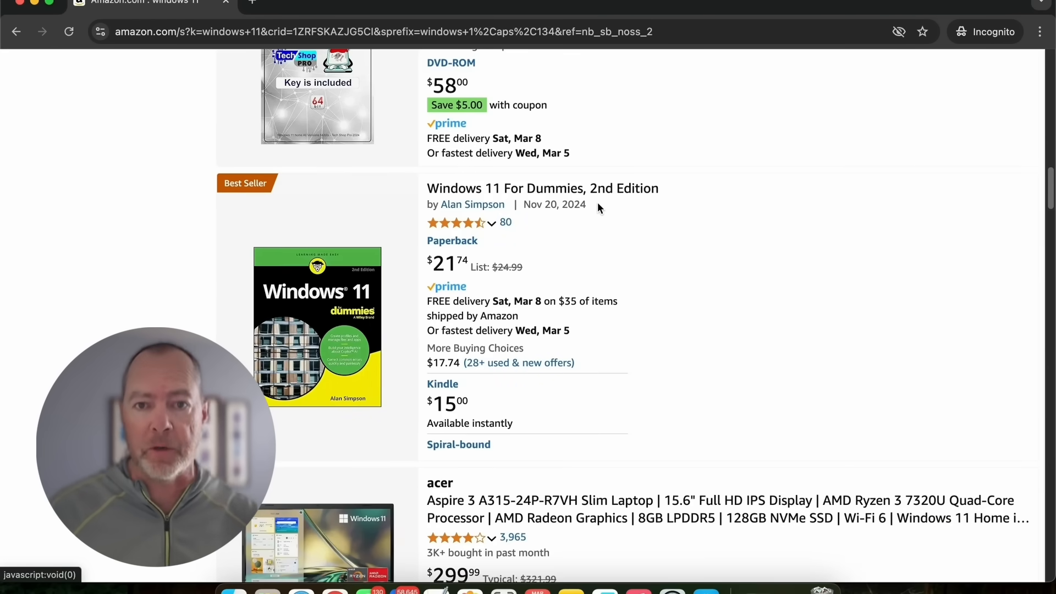
pyautogui.scroll(-3)
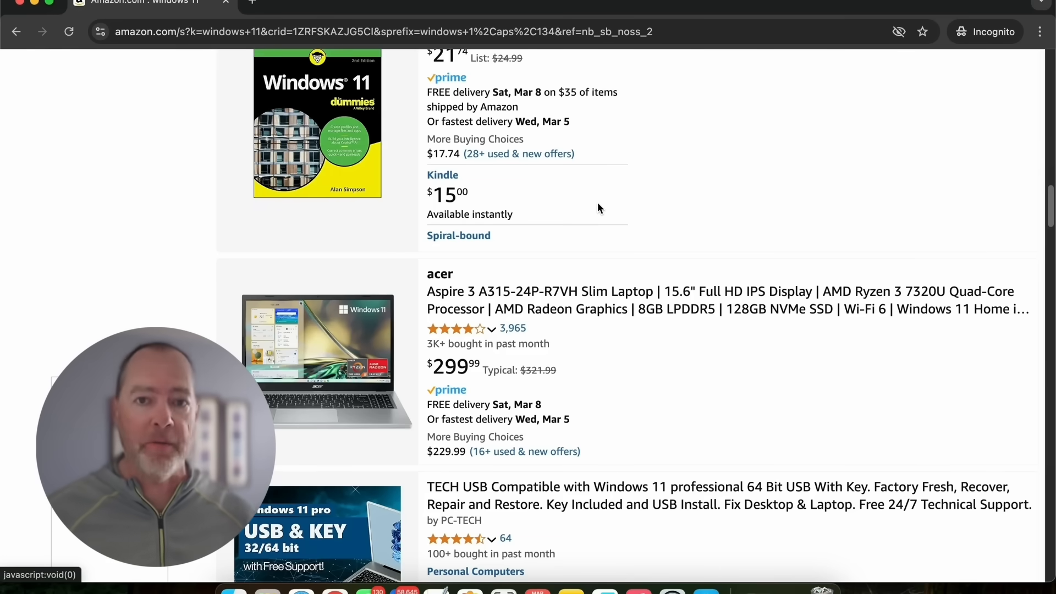
pyautogui.moveTo(738, 230)
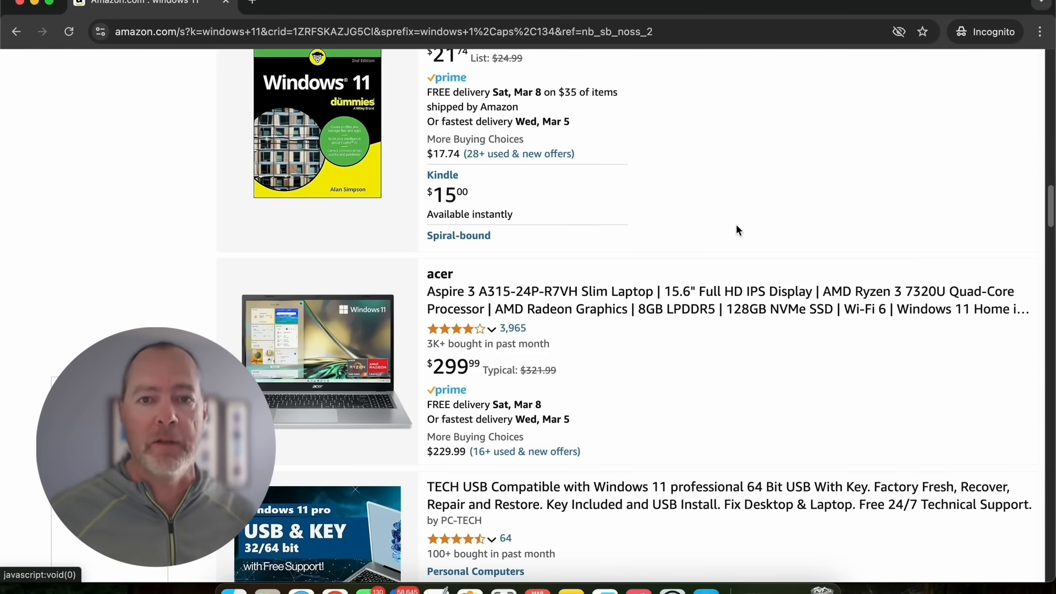
# Scroll past senior guides, a Dell desktop and Inside Out to the laminated Quick Reference guide
pyautogui.scroll(-3)
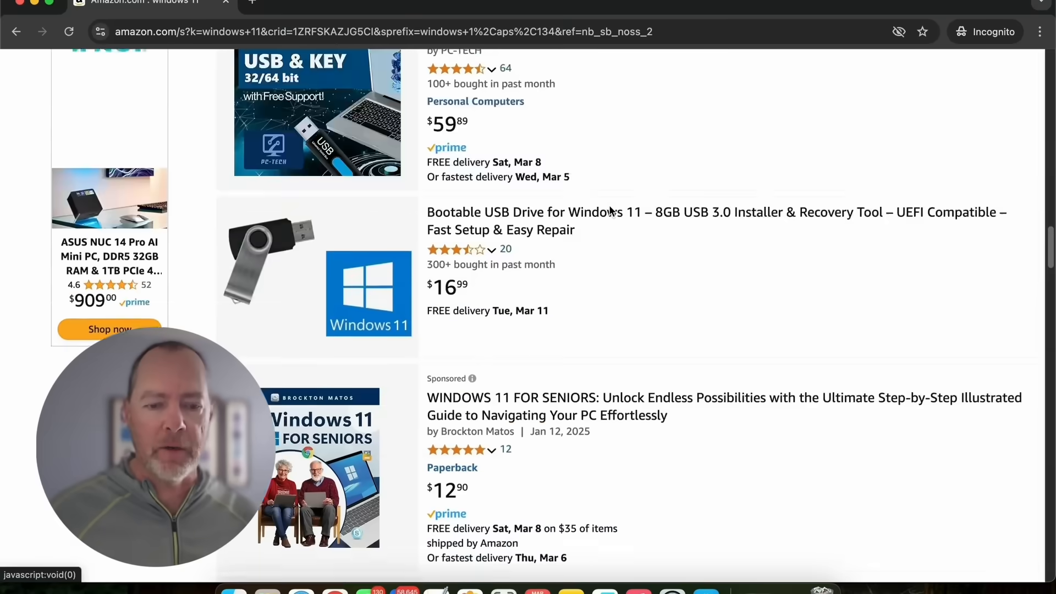
pyautogui.scroll(-3)
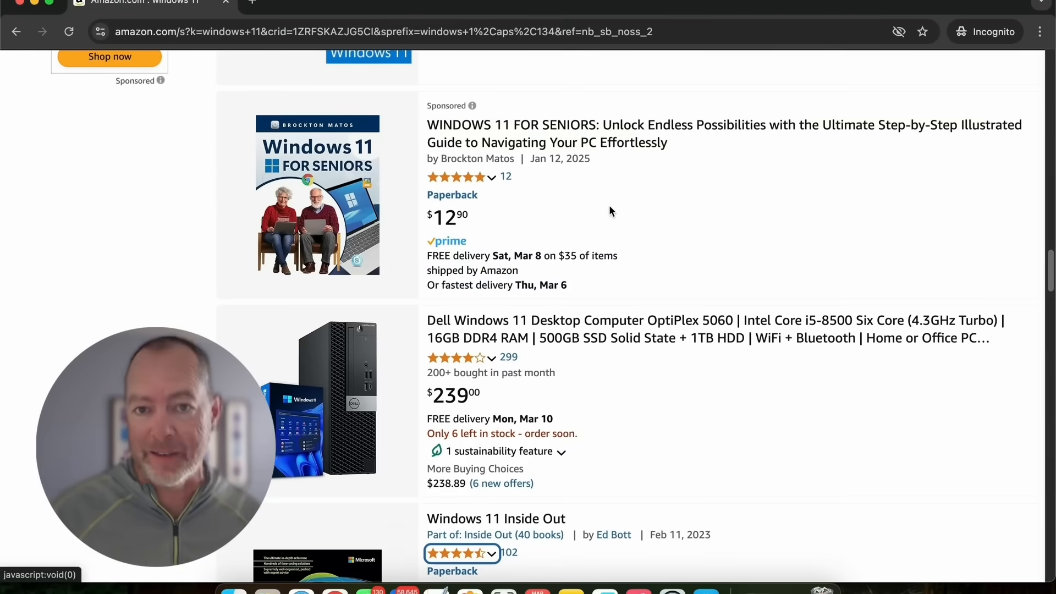
pyautogui.moveTo(352, 184)
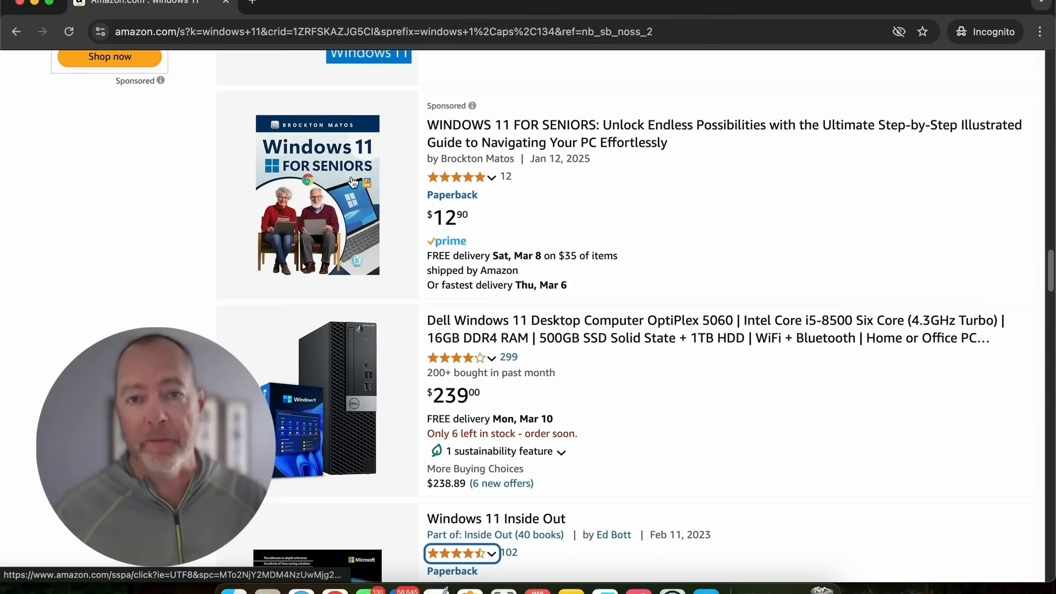
pyautogui.scroll(-3)
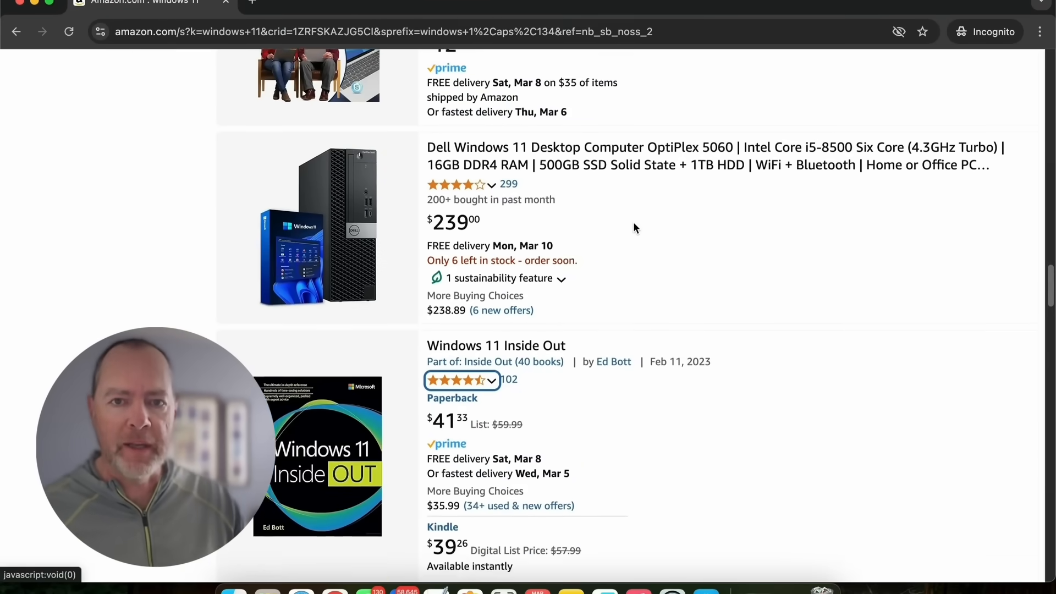
pyautogui.scroll(-3)
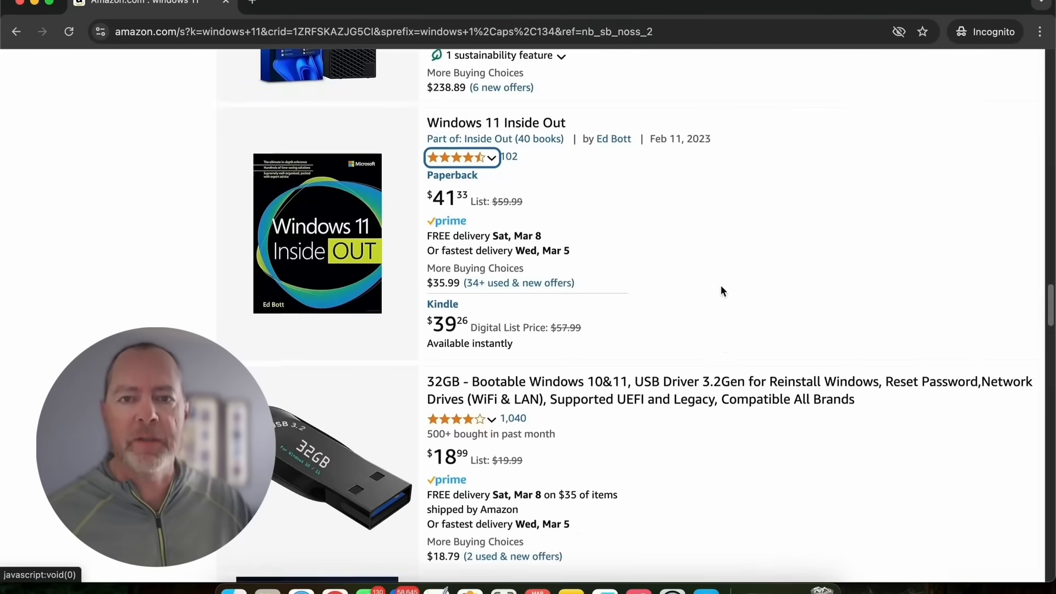
pyautogui.scroll(-3)
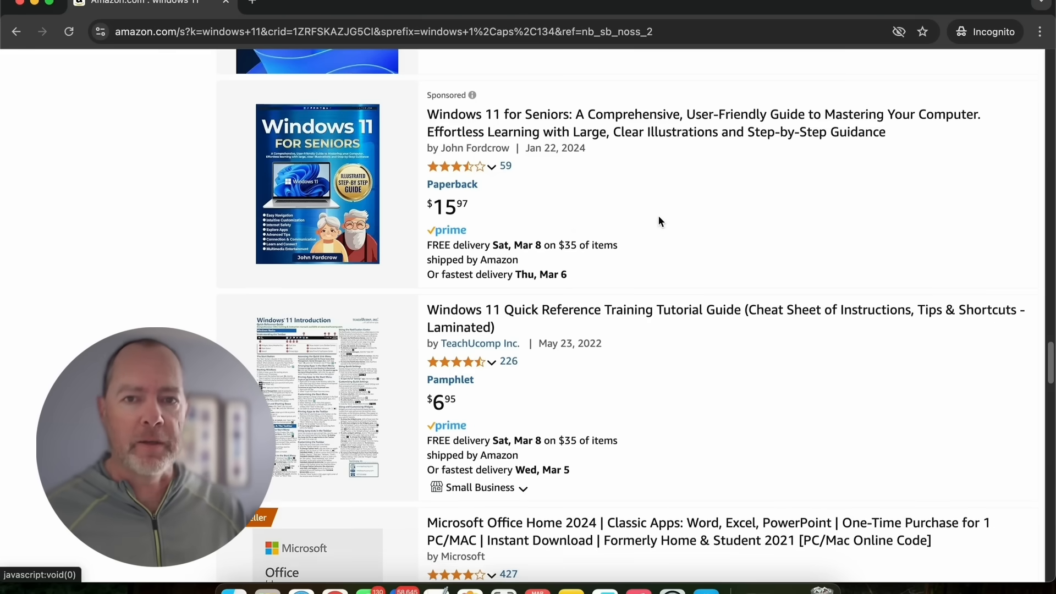
pyautogui.scroll(-3)
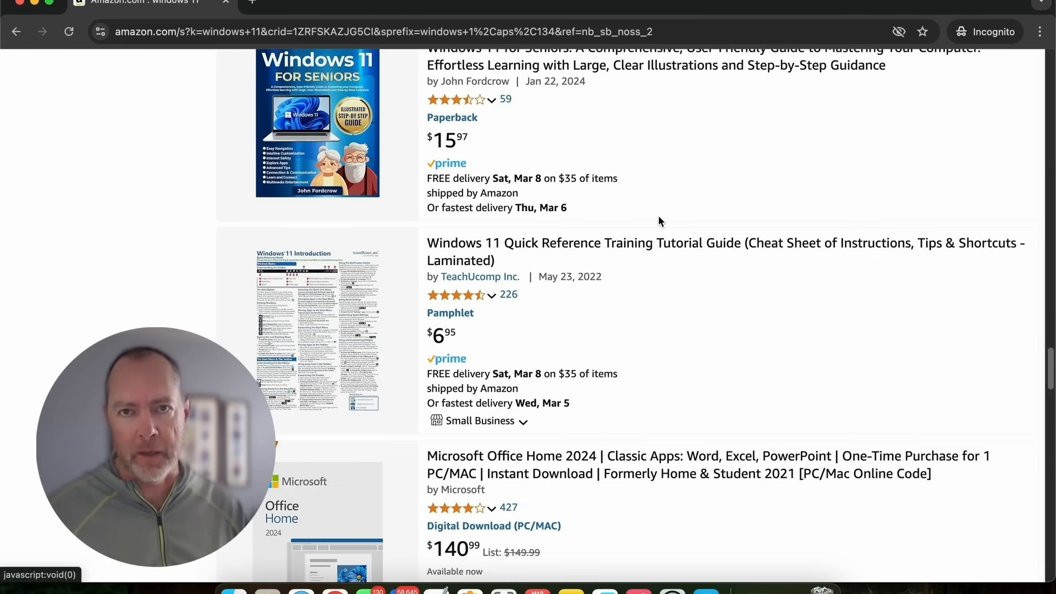
# Show the 226-rating breakdown for the laminated Windows 11 Quick Reference guide
pyautogui.scroll(-3)
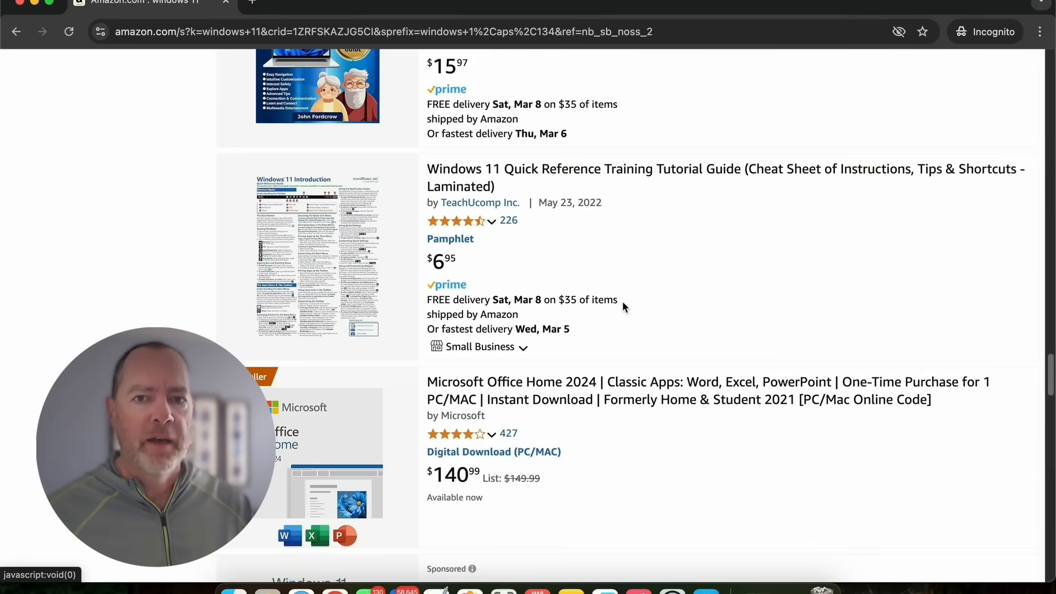
pyautogui.moveTo(532, 255)
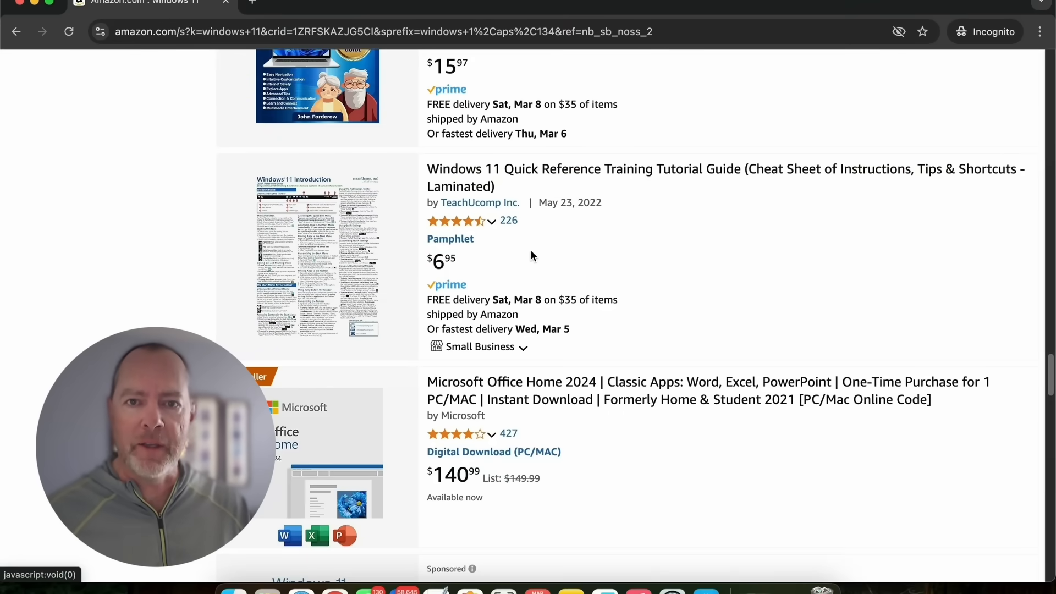
pyautogui.moveTo(584, 180)
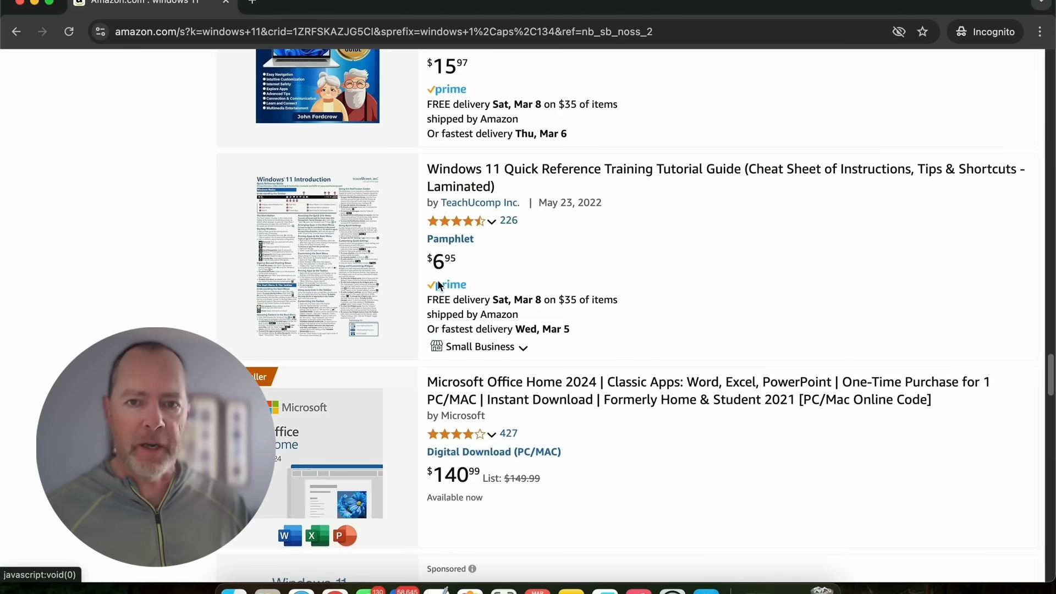
pyautogui.click(492, 221)
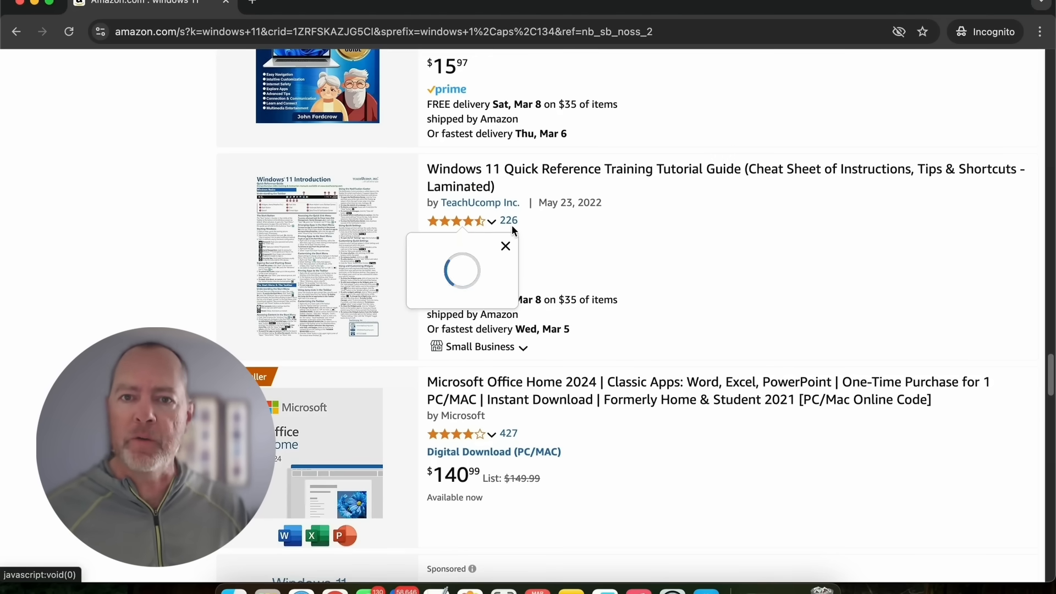